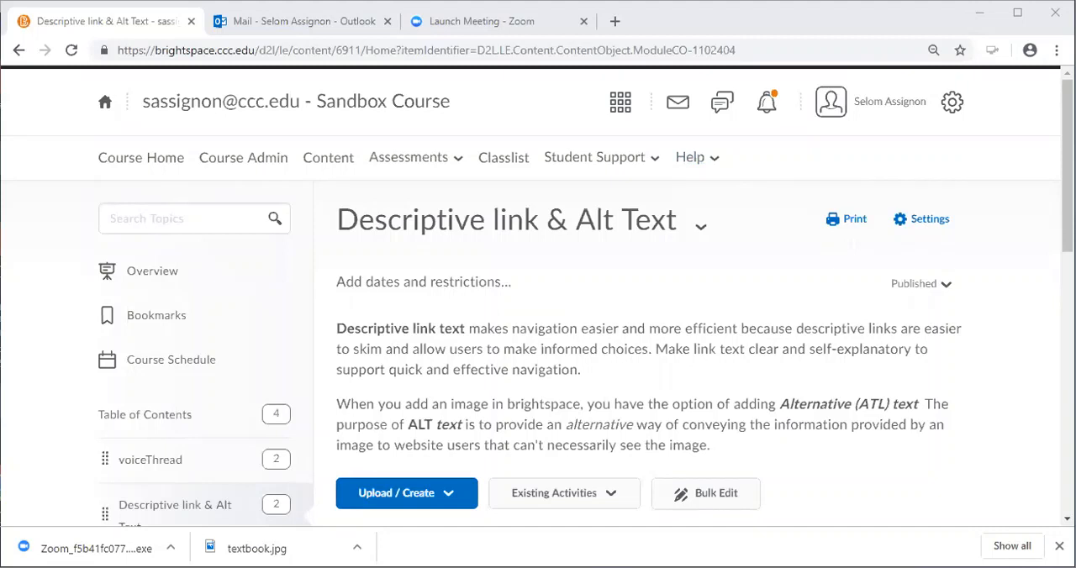
Scroll to the Course Discussion Board Policies item in the Materials list.
scroll("down", 3)
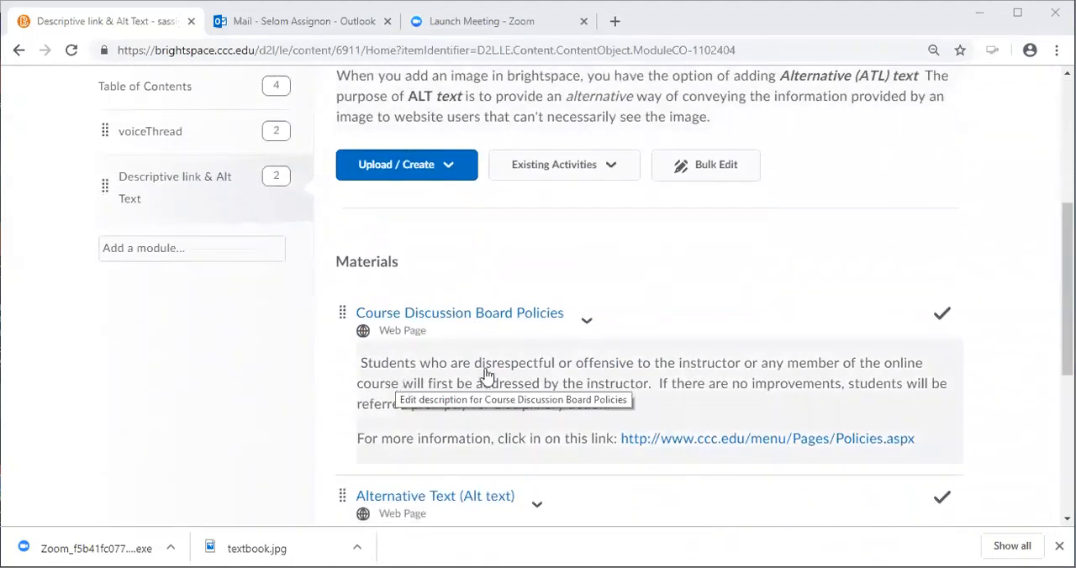
mouse_move(390, 390)
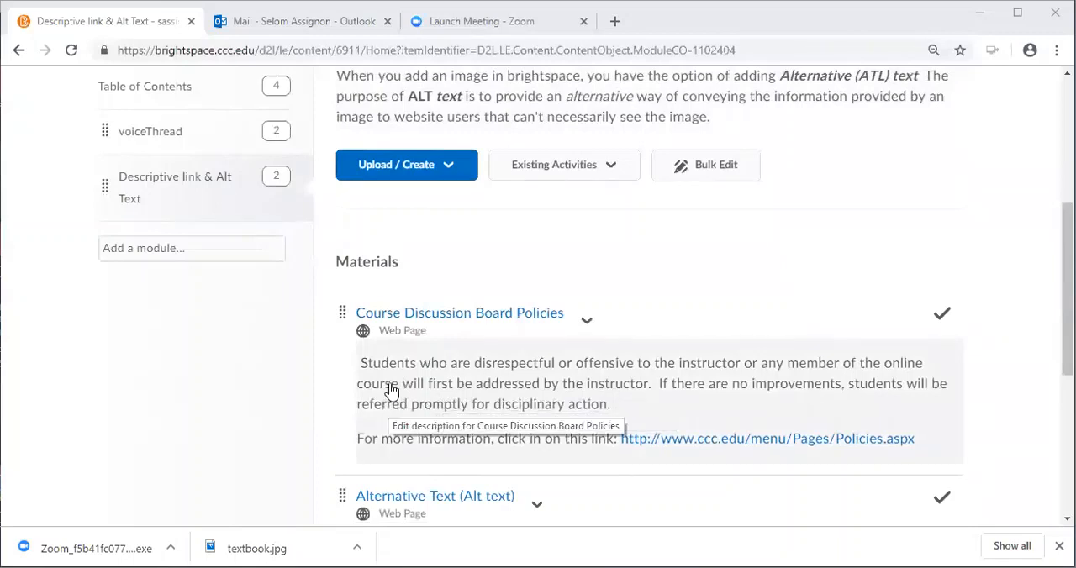
mouse_move(568, 400)
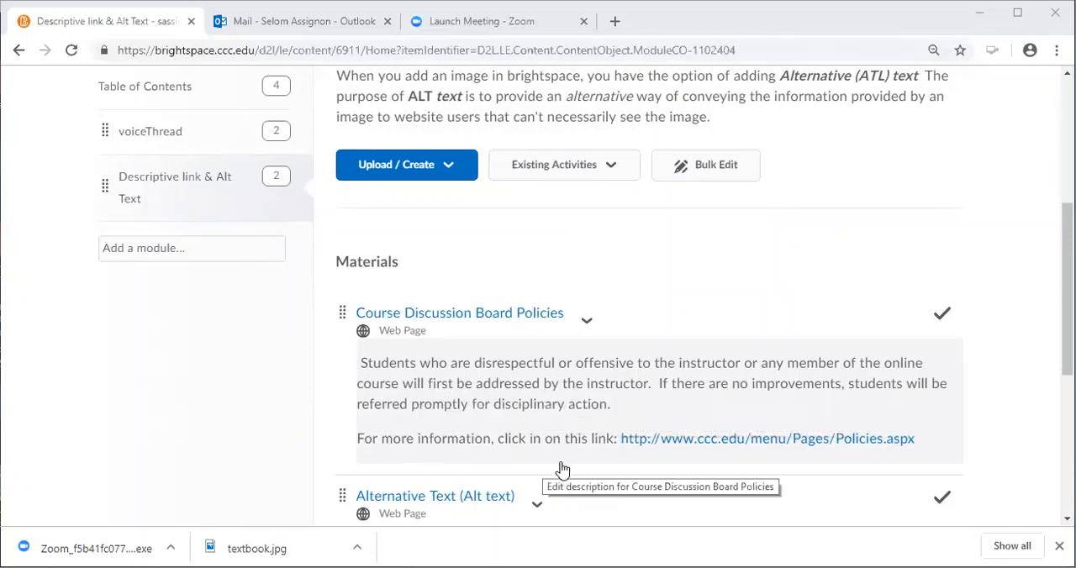
mouse_move(643, 457)
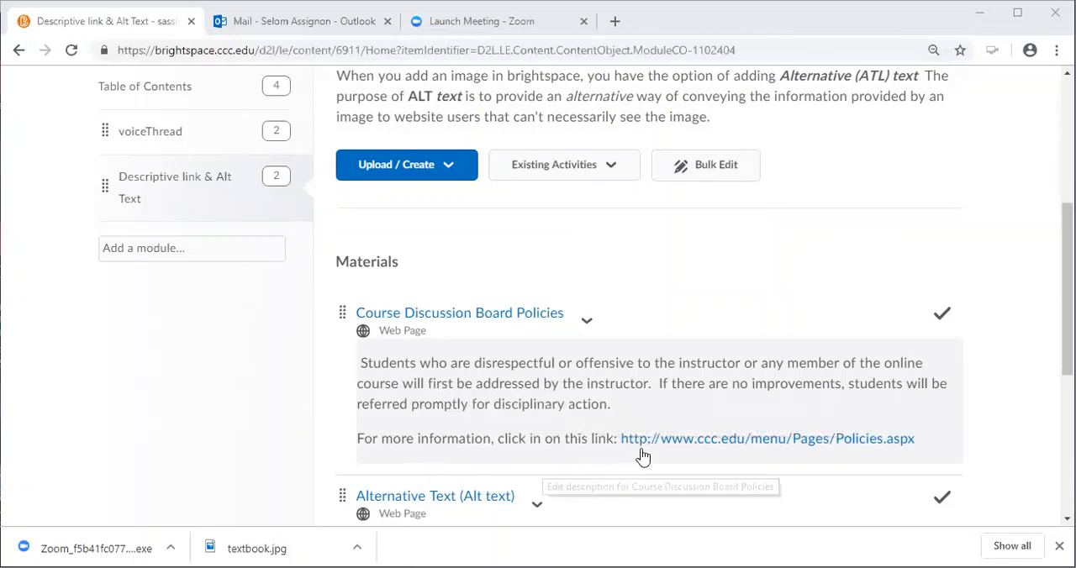
mouse_move(815, 460)
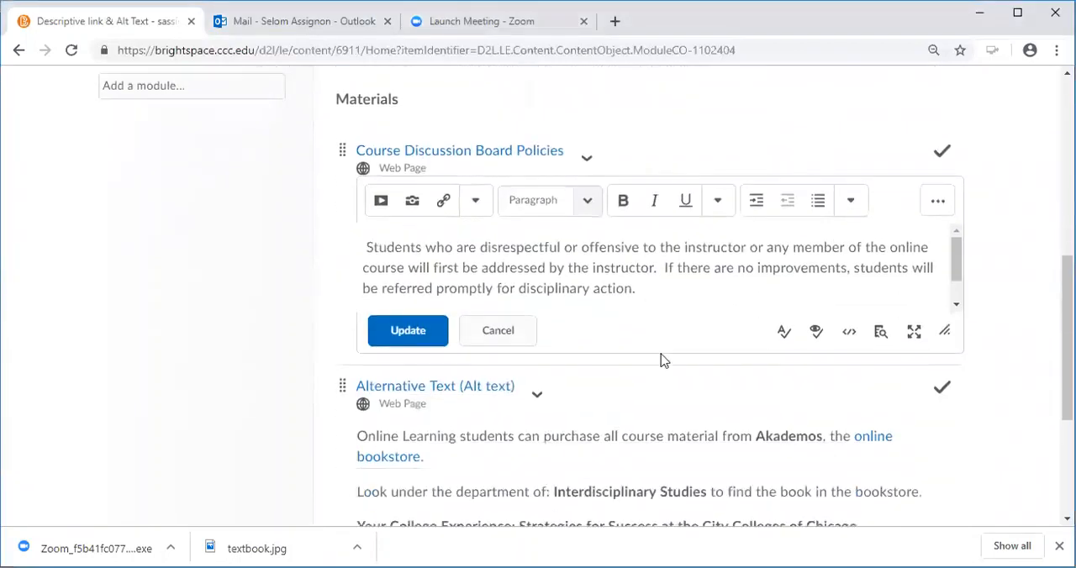
Edit the description, removing the raw URL and 'click in on this link:', so it ends 'visit the student policy website'.
scroll("down", 3)
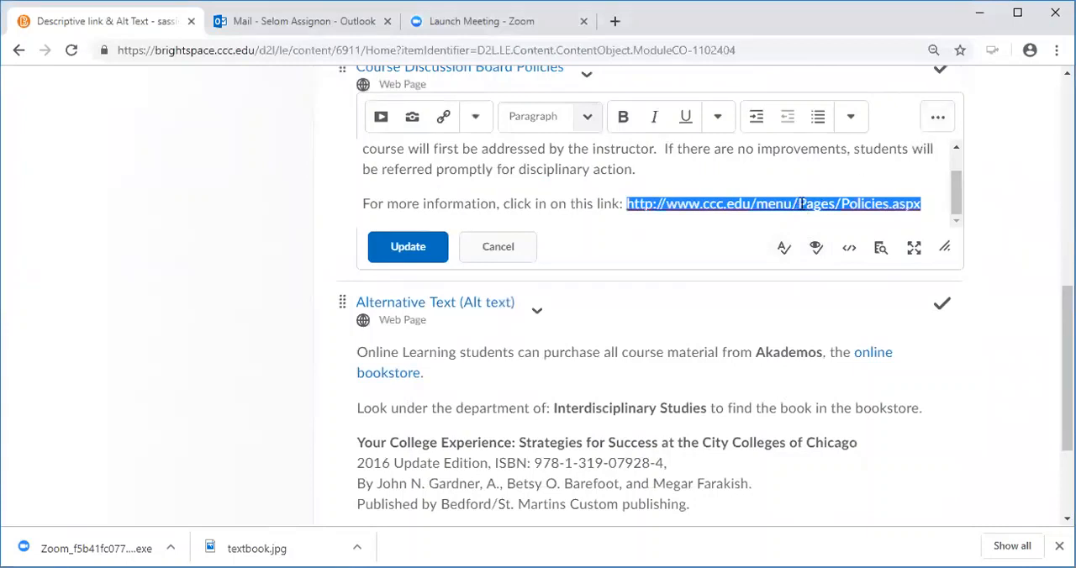
right_click(793, 204)
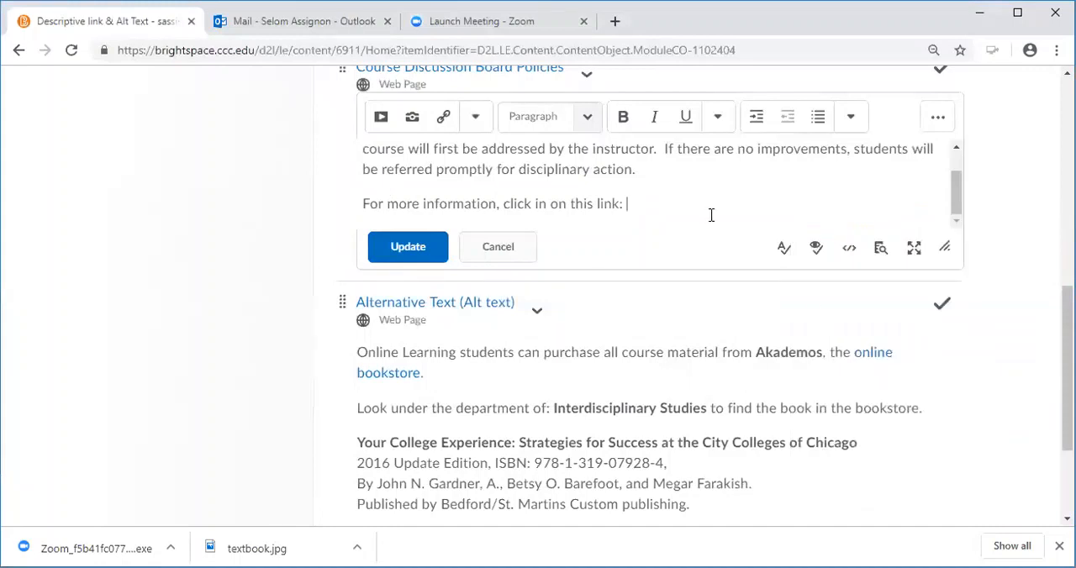
mouse_move(656, 198)
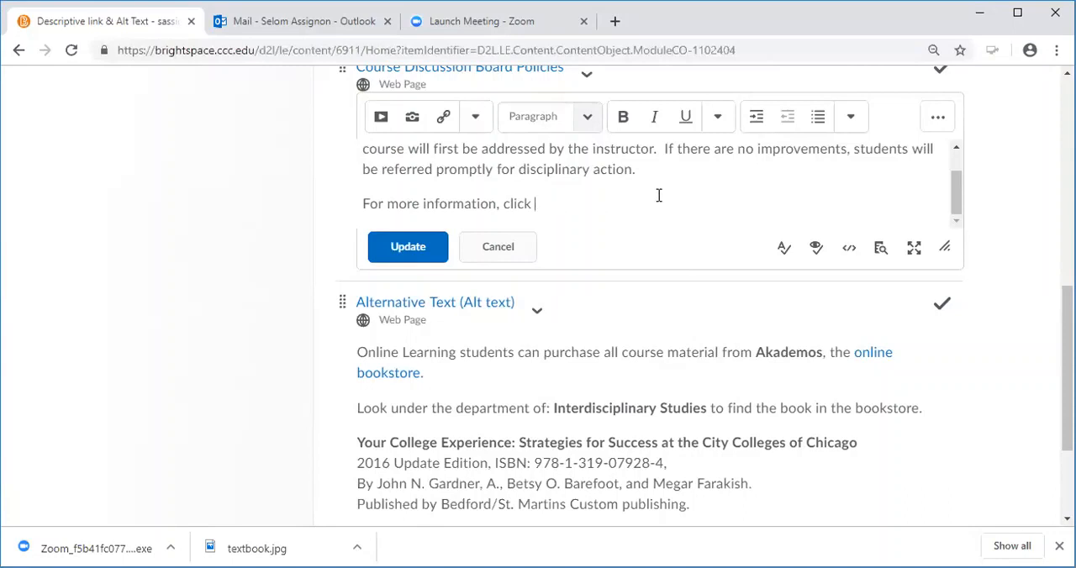
key("backspace")
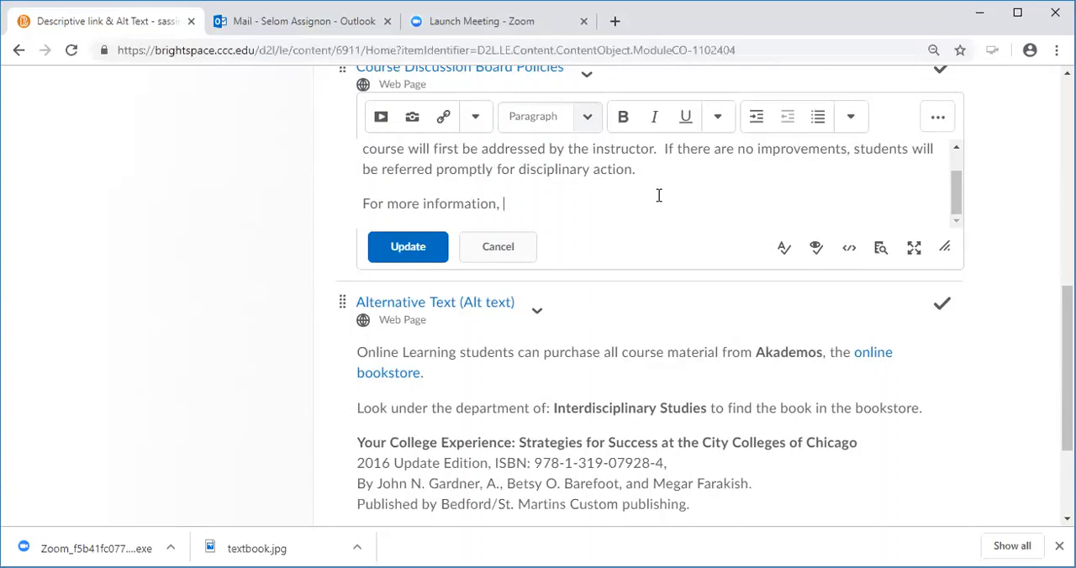
type("visit the st")
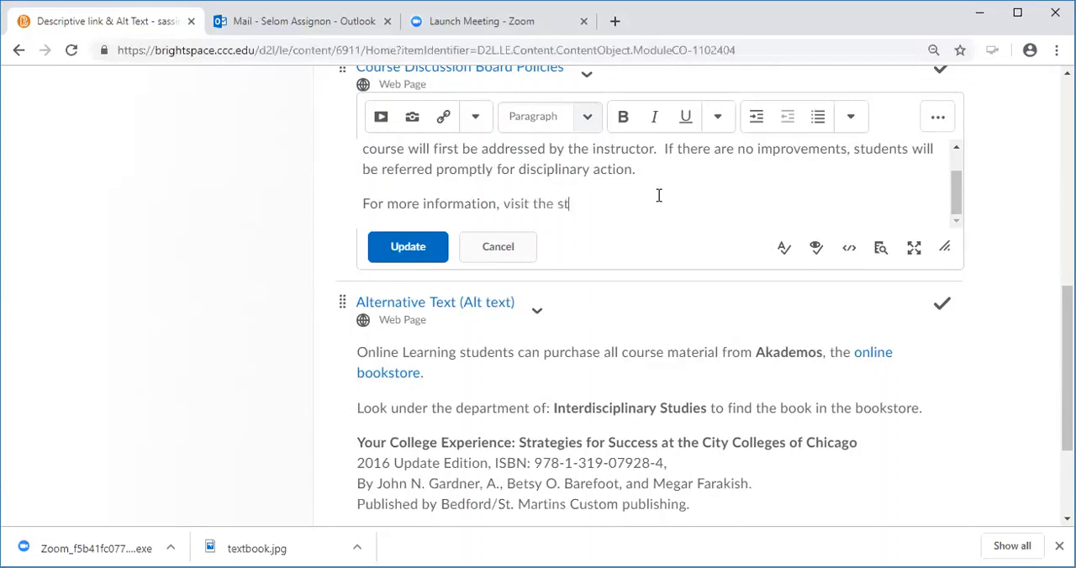
type("udent policy")
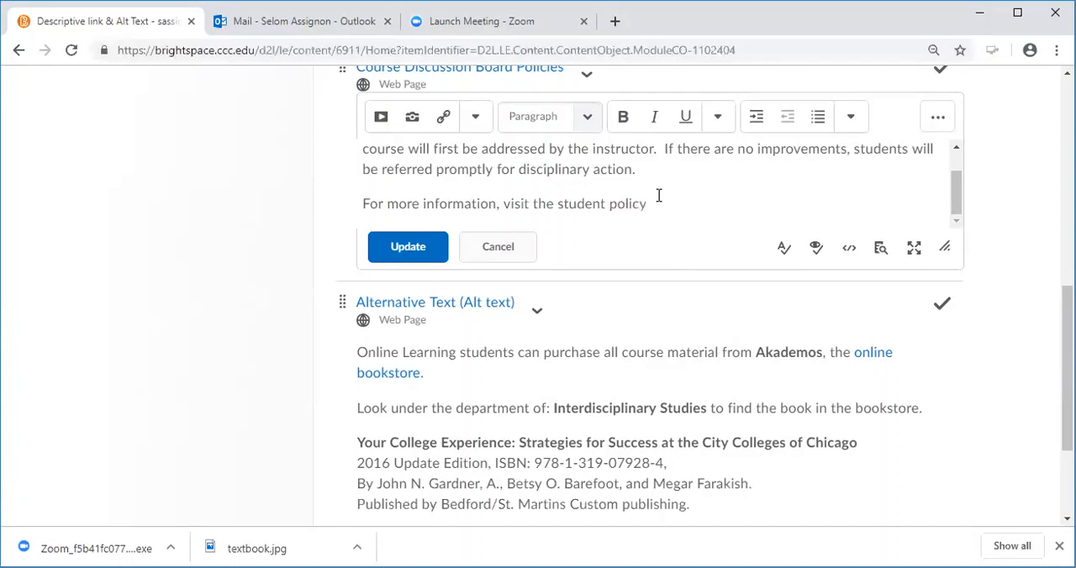
type("website")
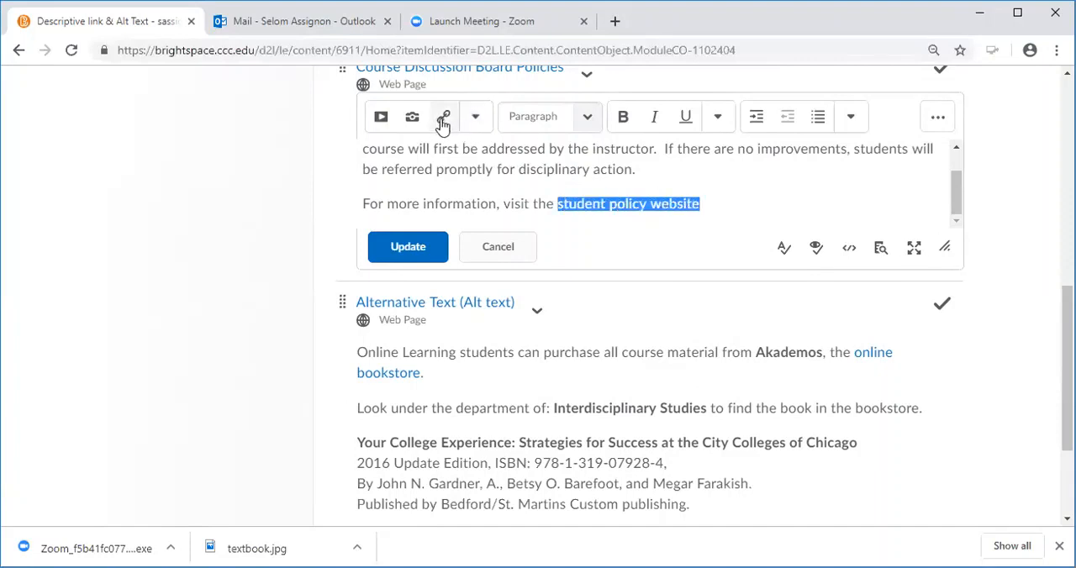
Quicklink 'student policy website' to the pasted policies URL, targeting a New Window, and insert it.
left_click(442, 116)
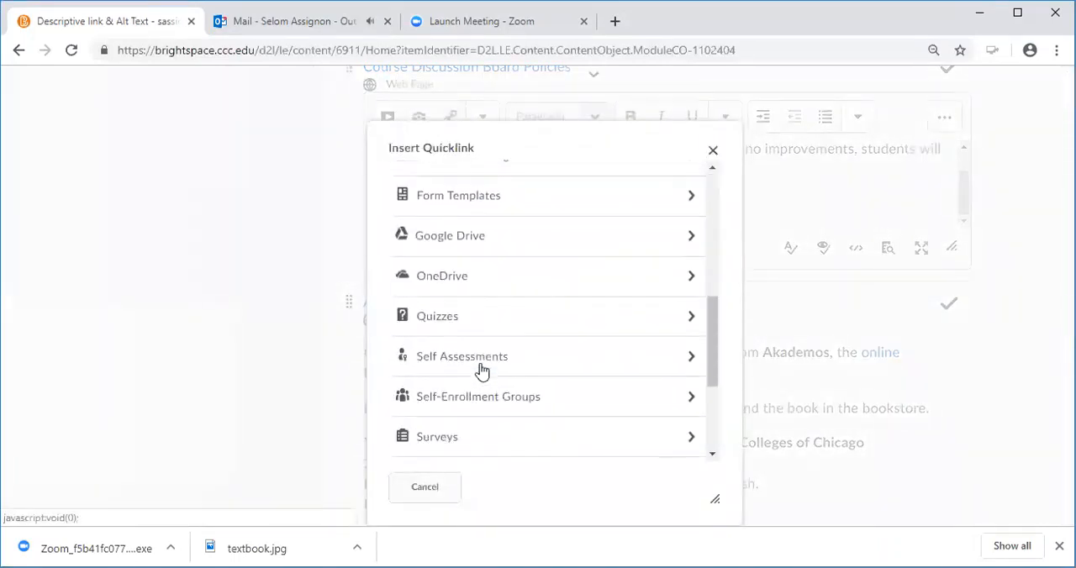
scroll("down", 3)
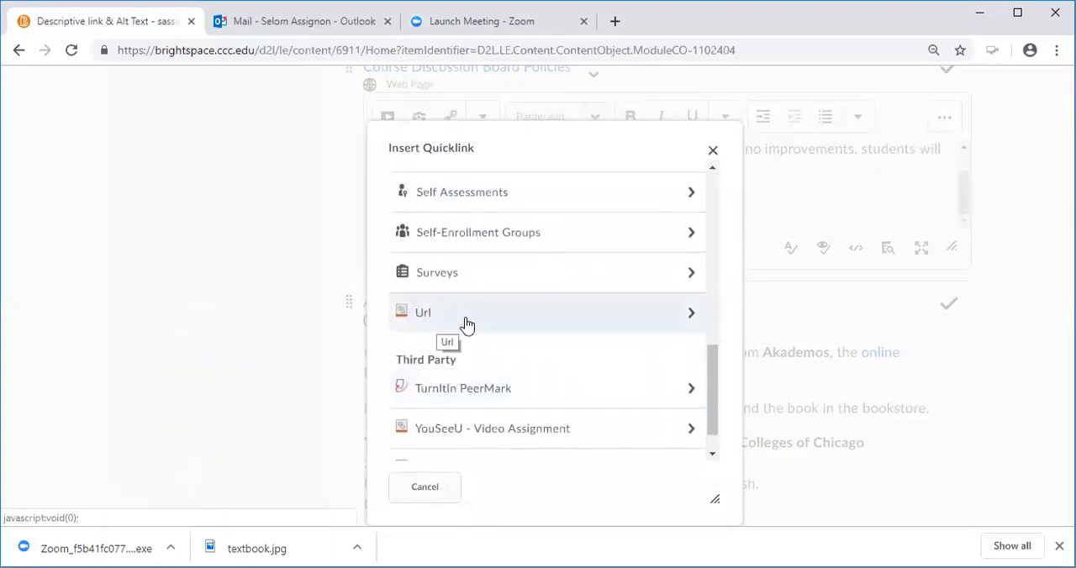
left_click(424, 312)
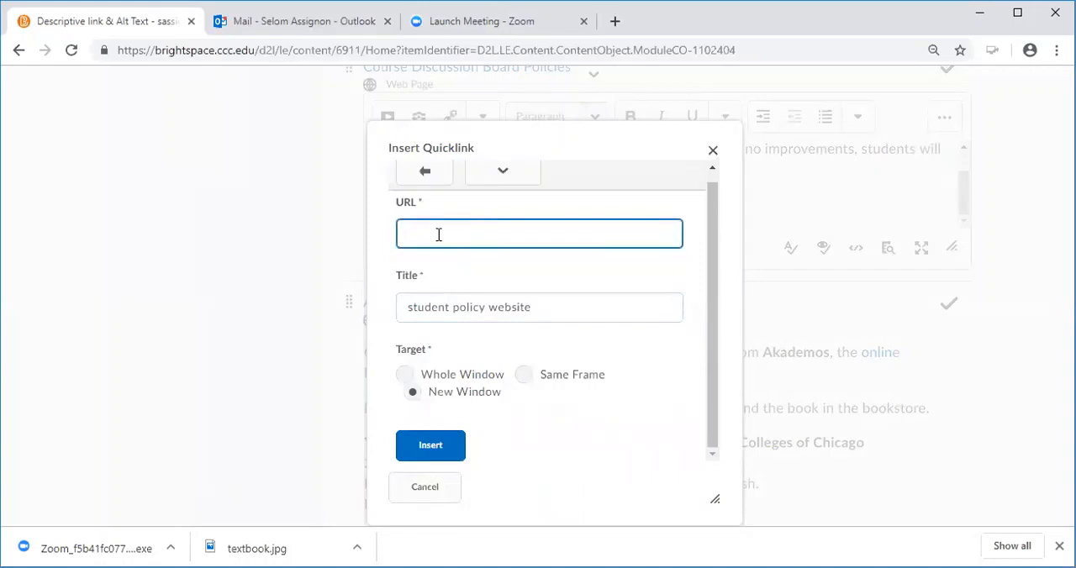
right_click(437, 234)
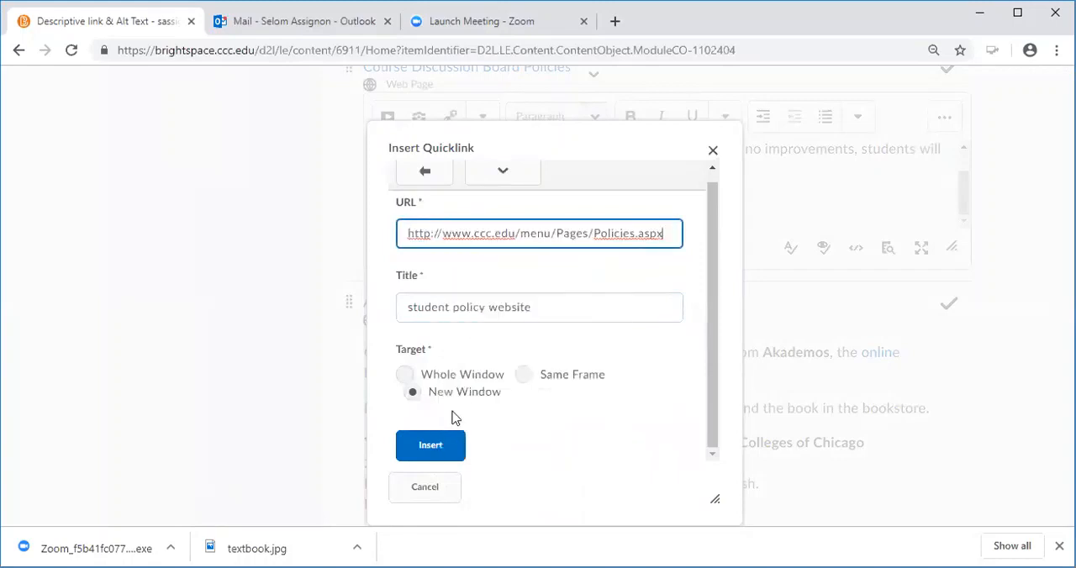
left_click(412, 392)
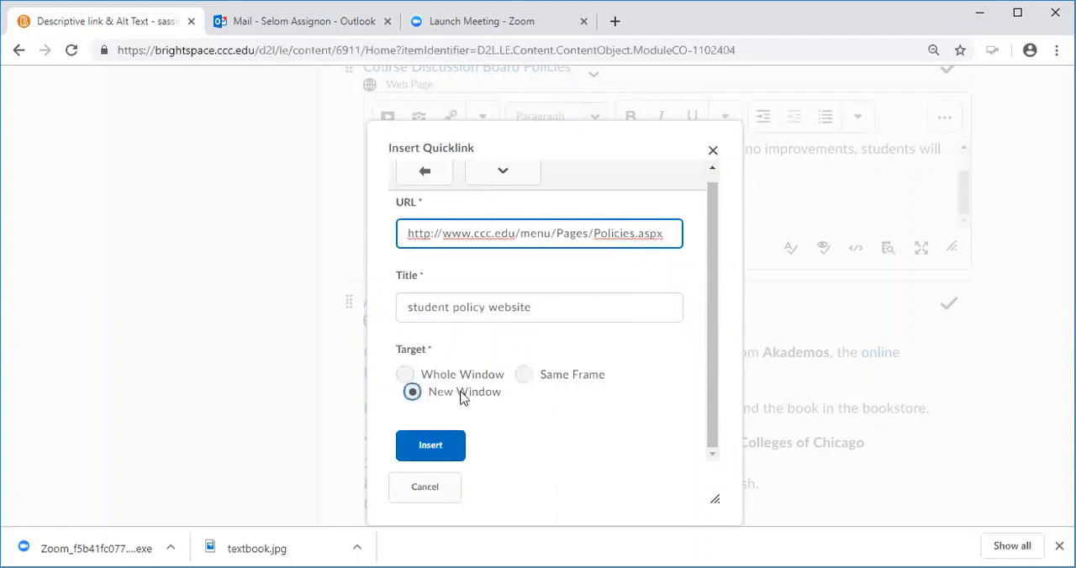
left_click(431, 446)
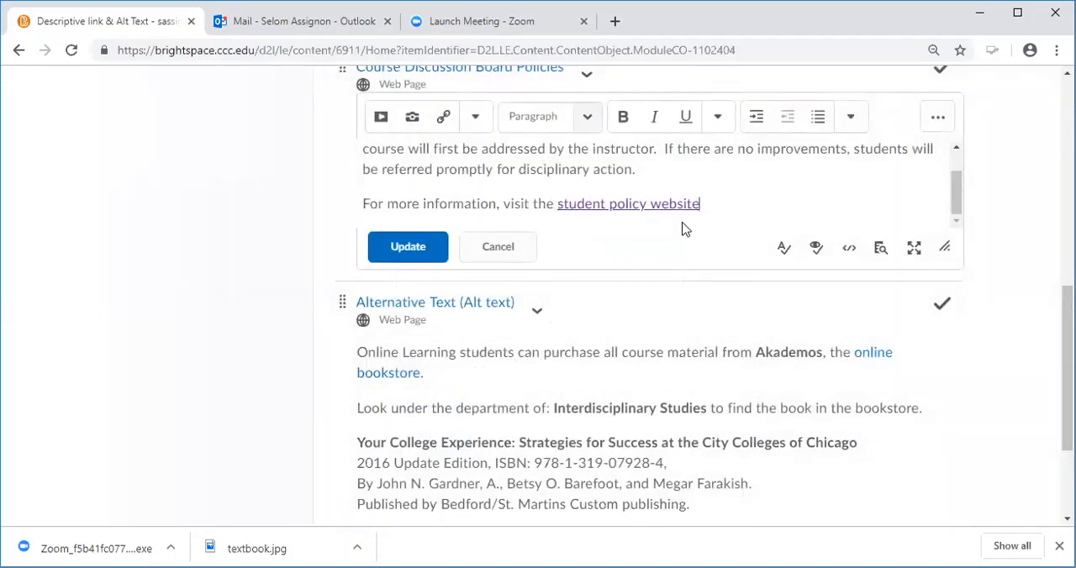
Update the item so the description with its descriptive link is saved.
left_click(407, 245)
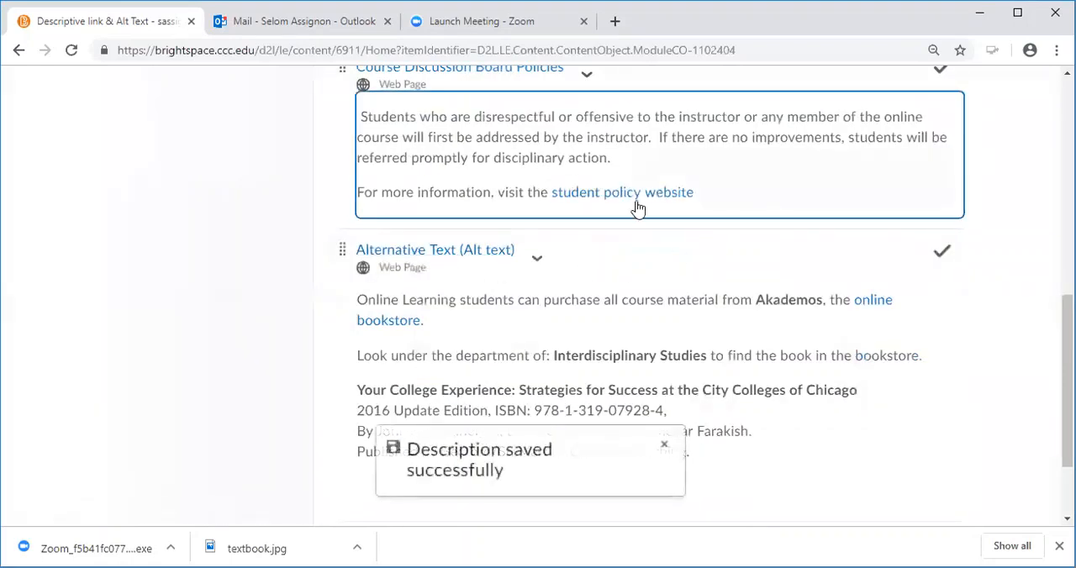
mouse_move(622, 200)
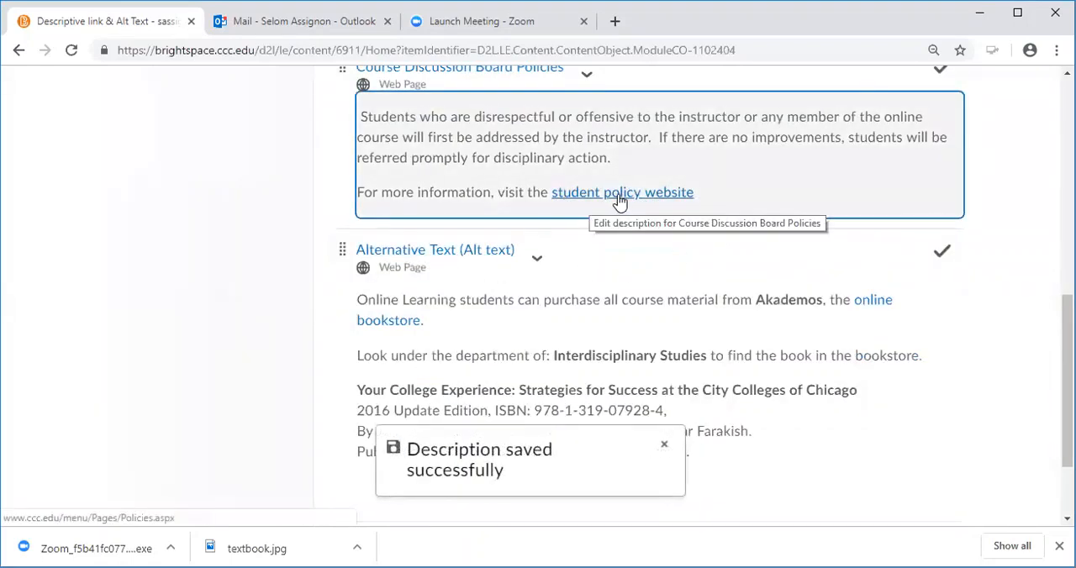